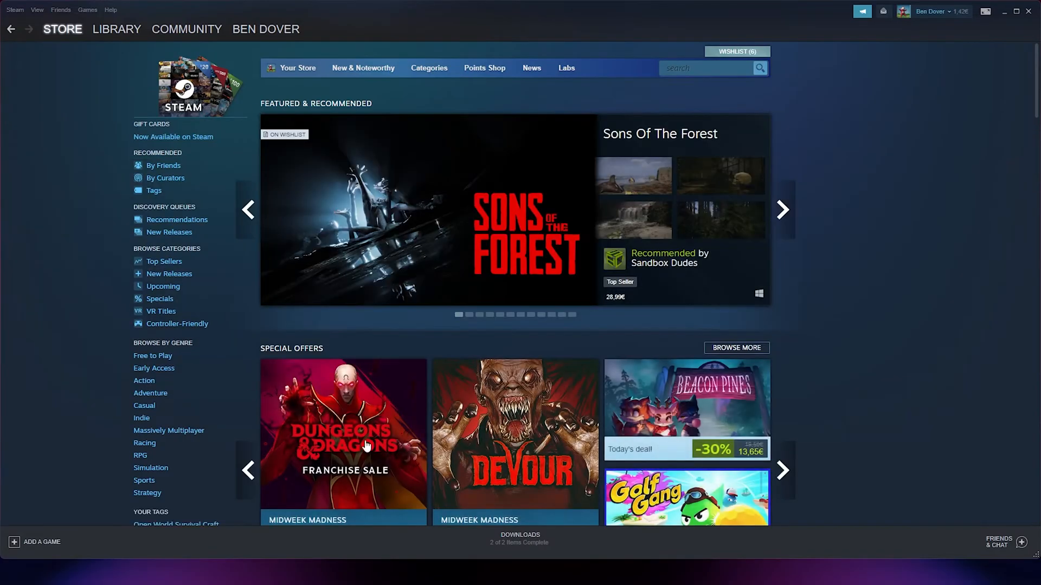
mouse_move(839, 86)
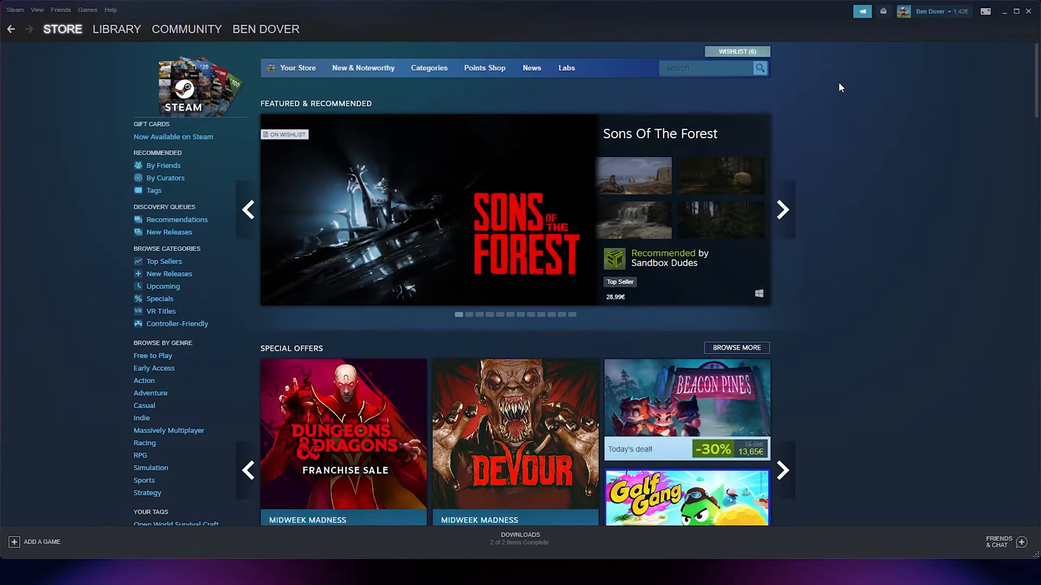
mouse_move(784, 87)
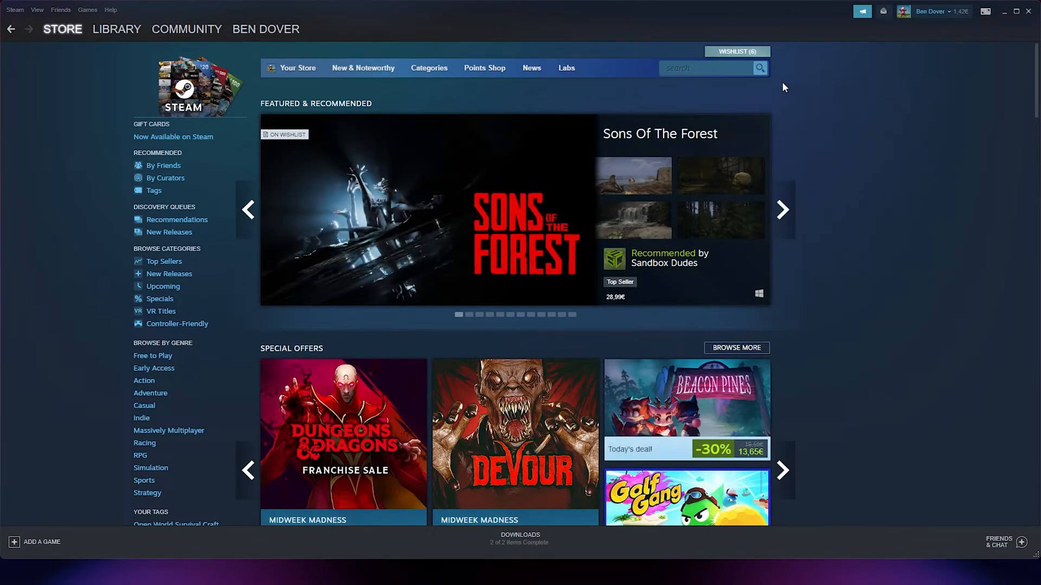
Open the Stats Charts Overview page from the STORE menu.
left_click(62, 29)
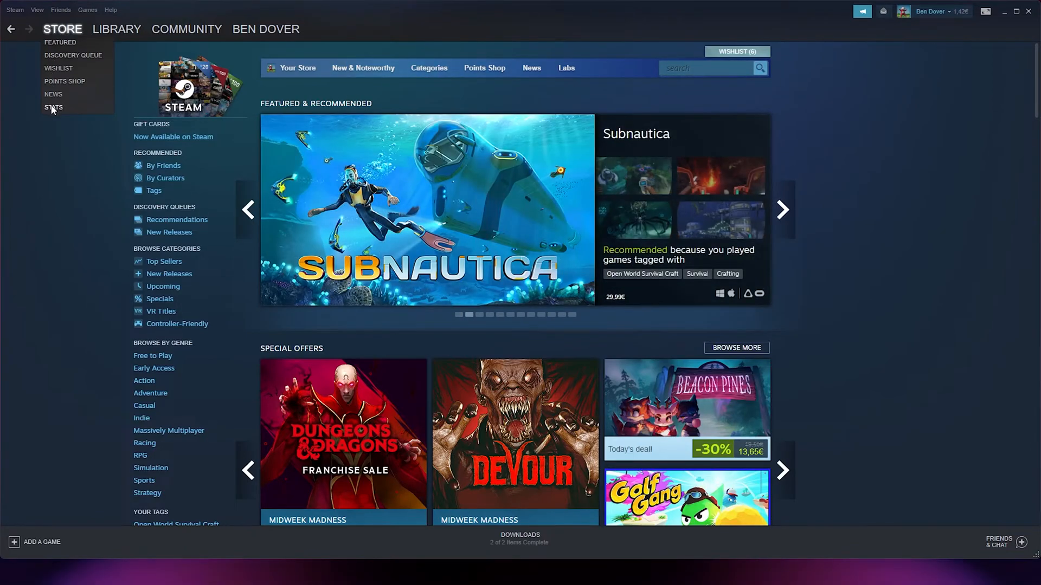
left_click(53, 107)
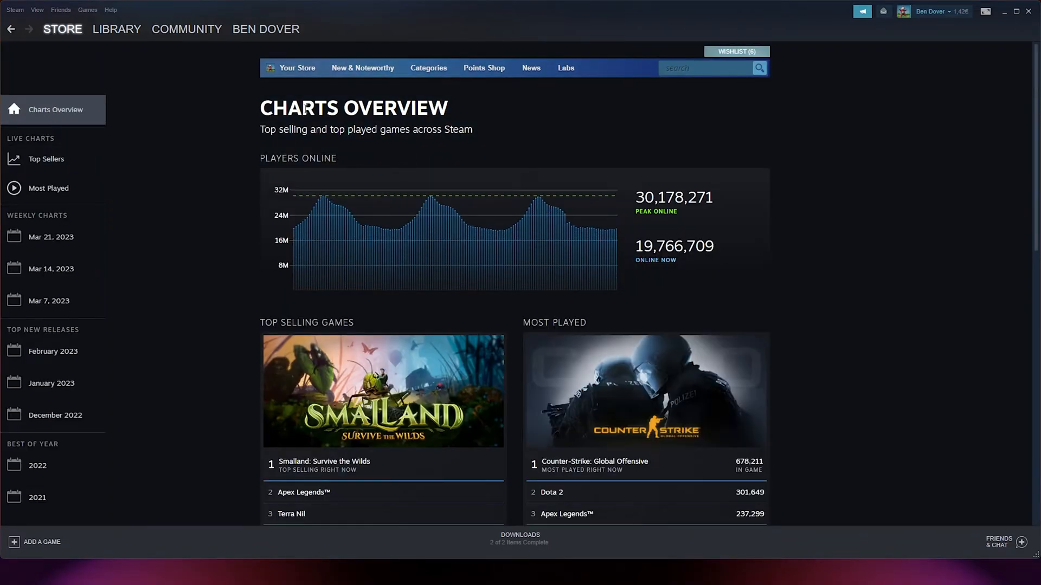
mouse_move(613, 138)
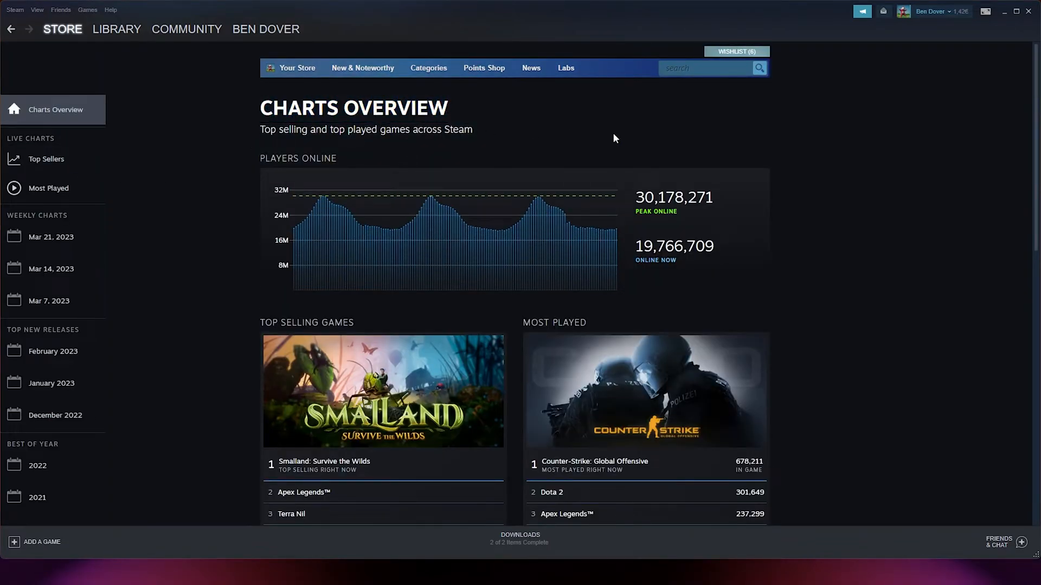
mouse_move(683, 202)
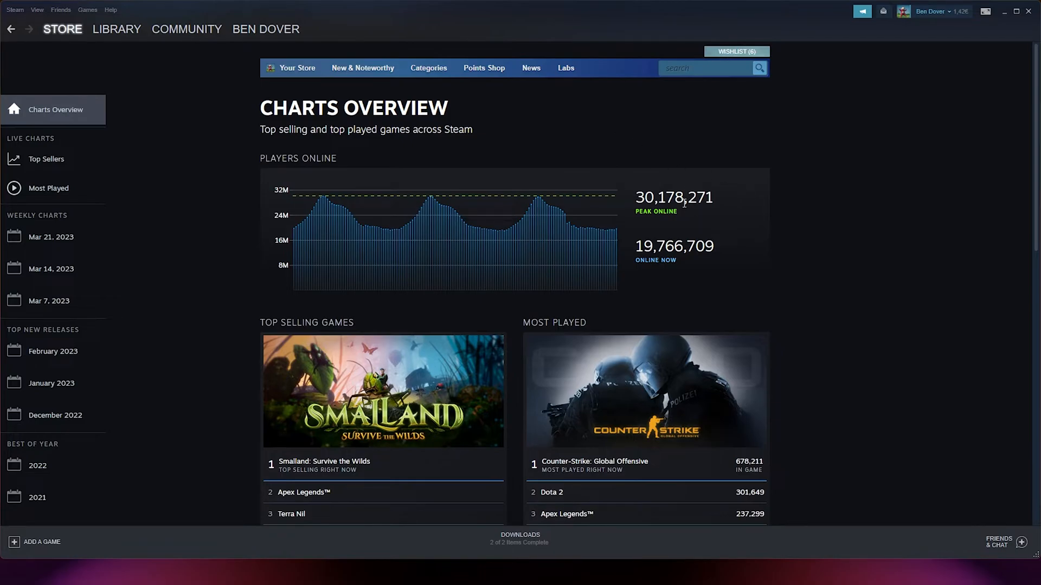
scroll("down", 3)
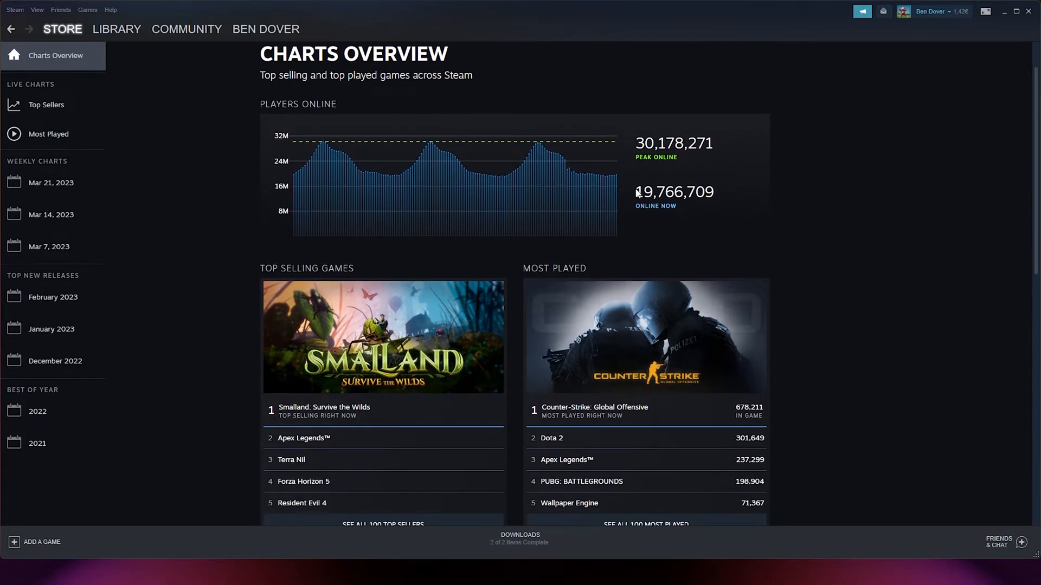
scroll("down", 3)
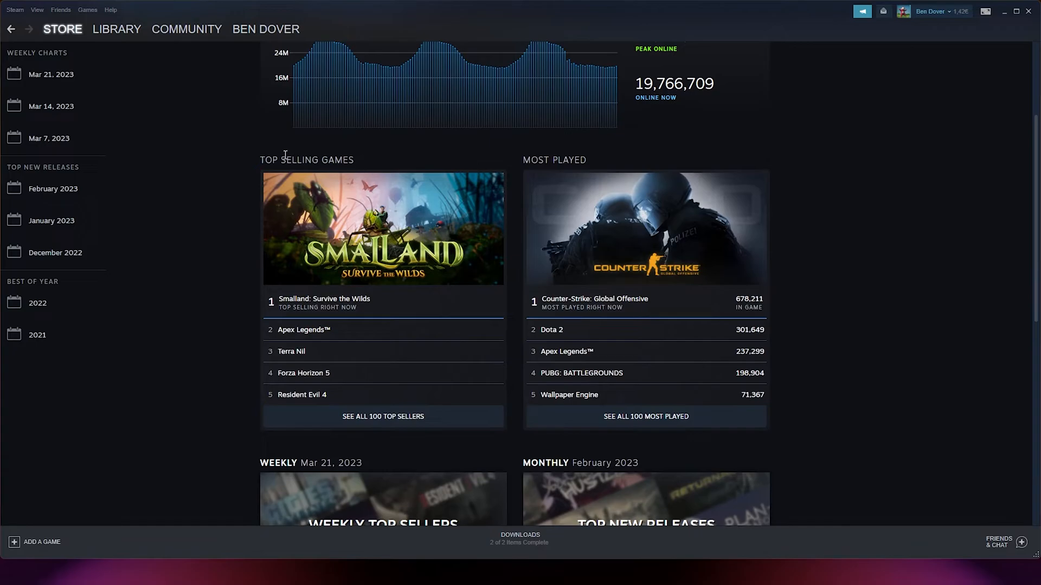
scroll("down", 3)
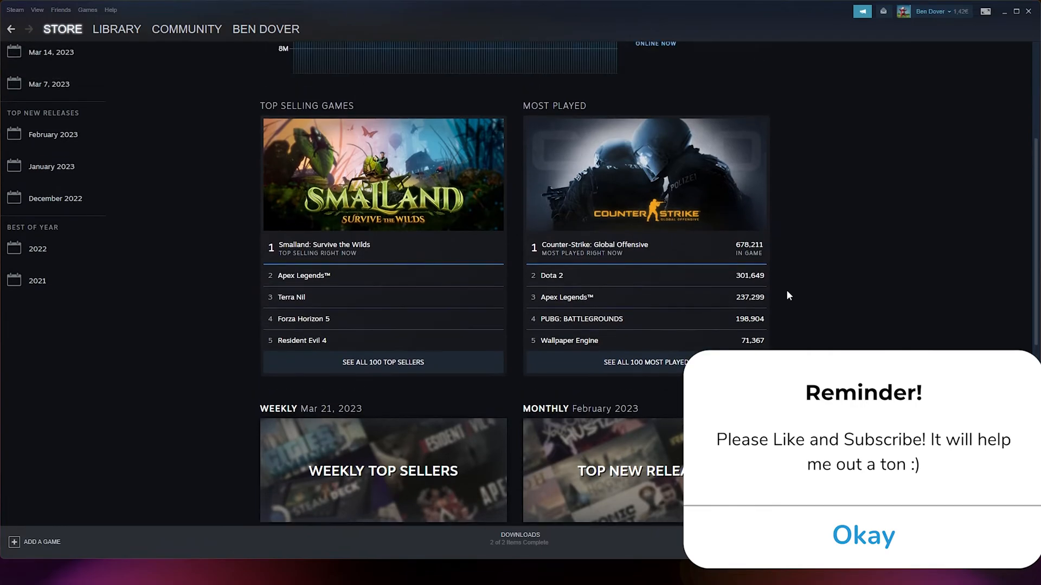
scroll("up", 3)
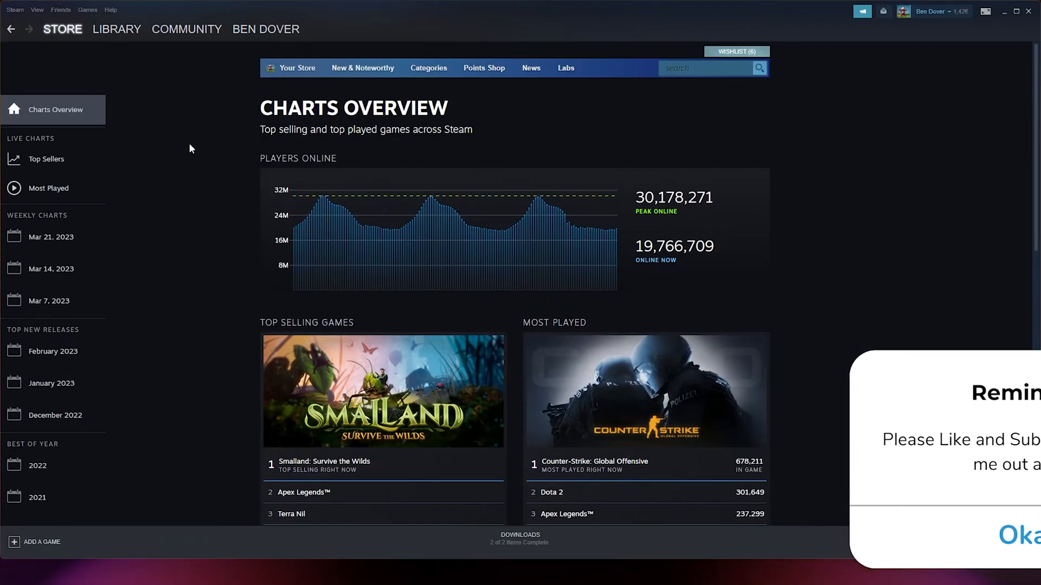
View the Most Played top 100, then the Top Sellers top 100 for the Netherlands.
left_click(47, 188)
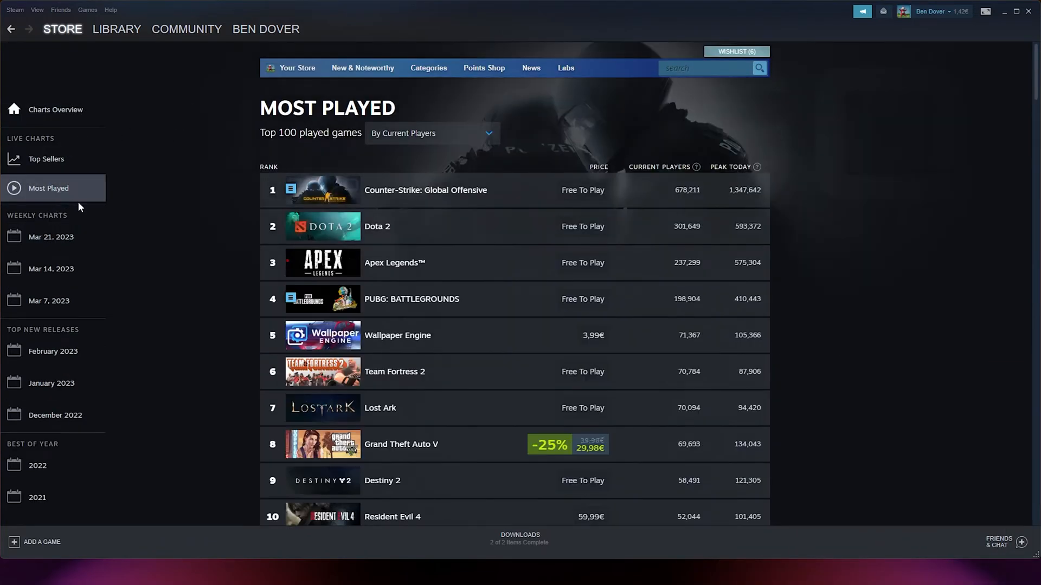
left_click(45, 159)
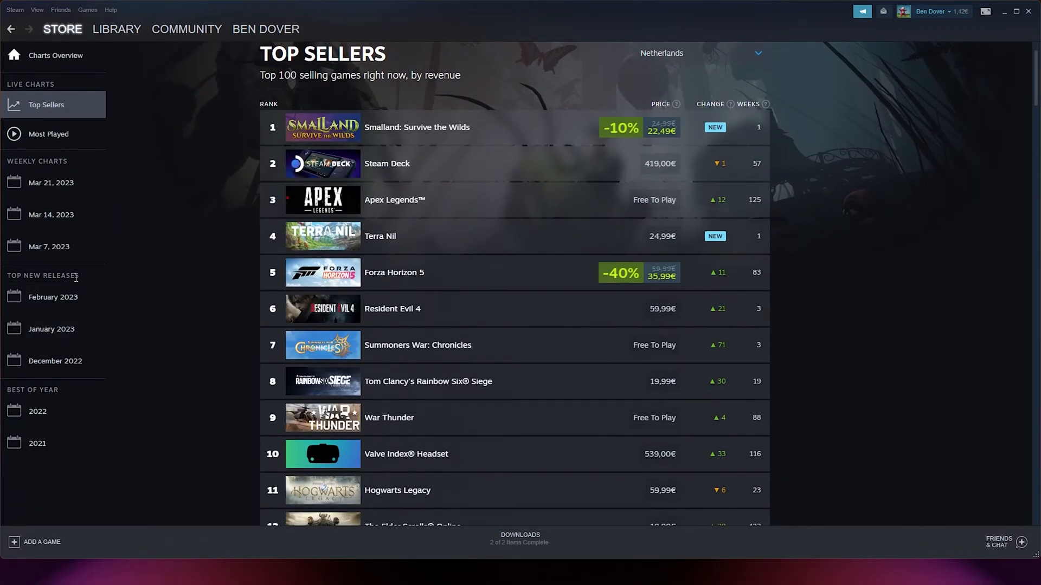
mouse_move(98, 394)
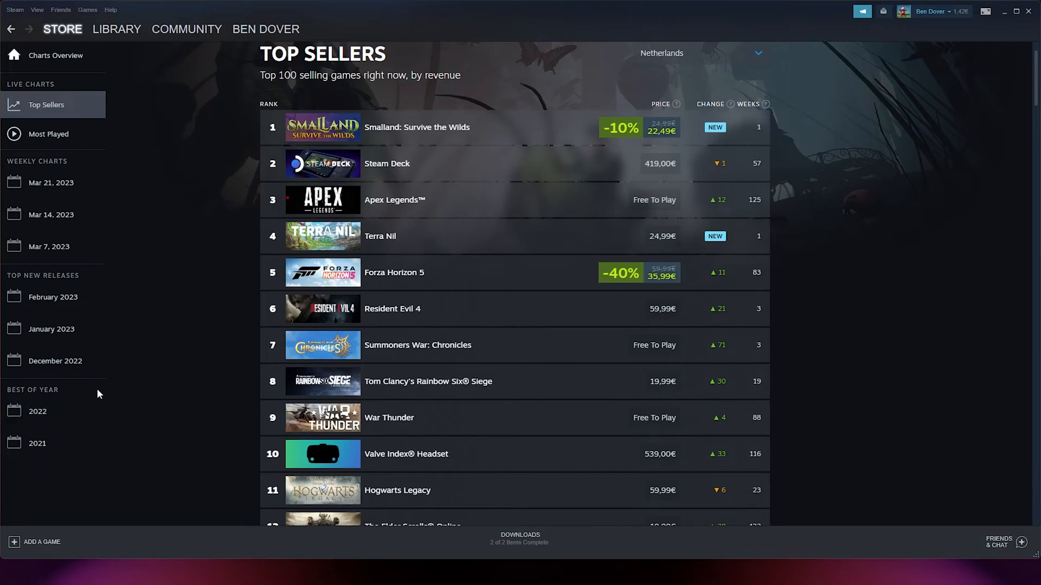
left_click(62, 28)
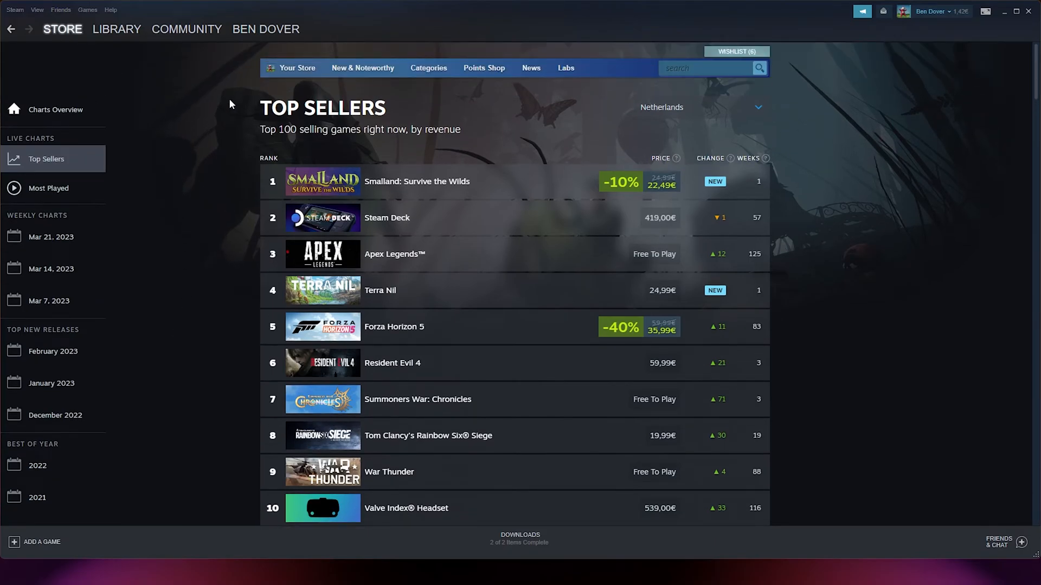
mouse_move(245, 91)
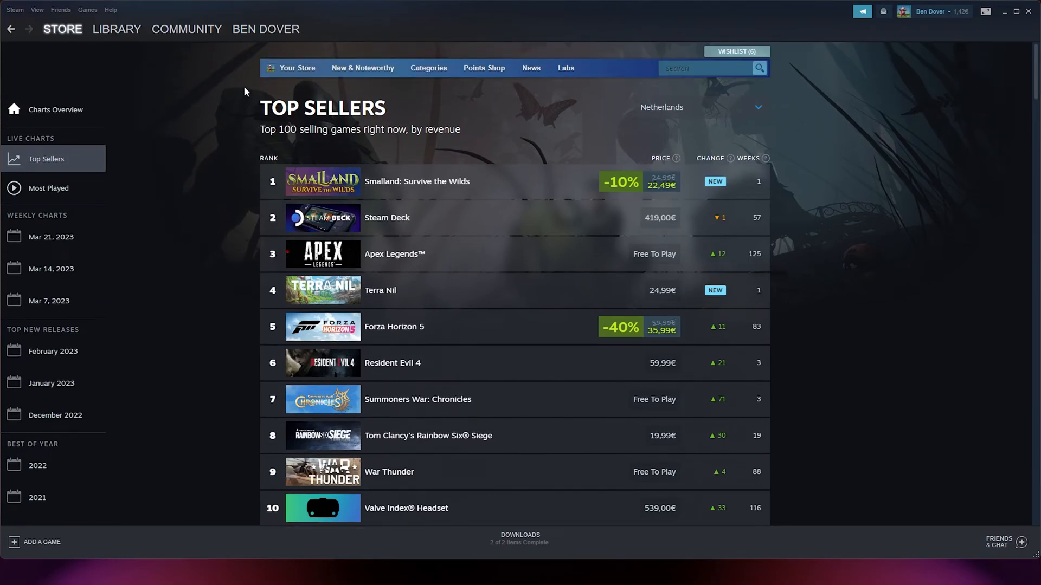
mouse_move(252, 106)
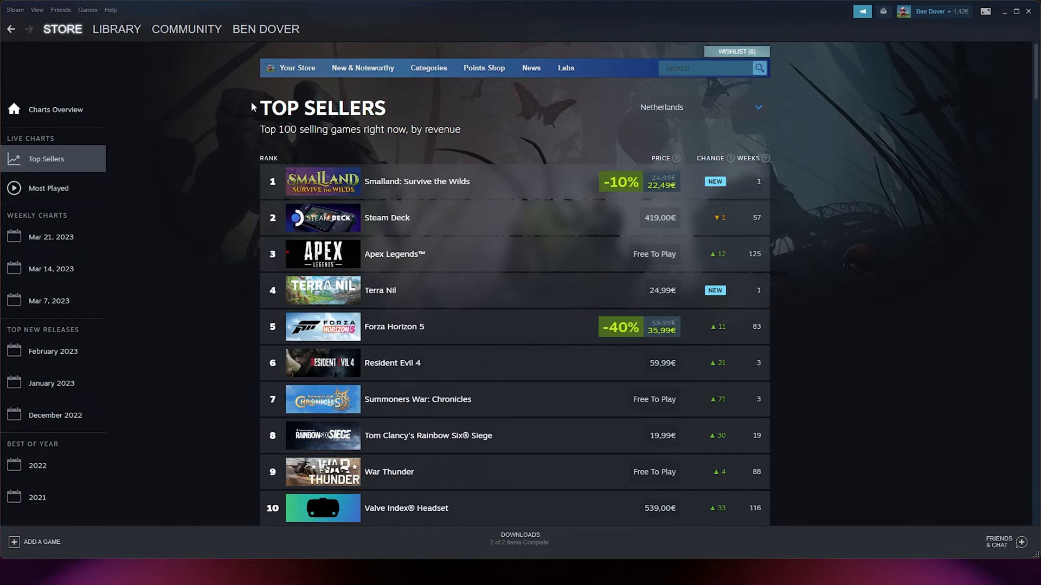